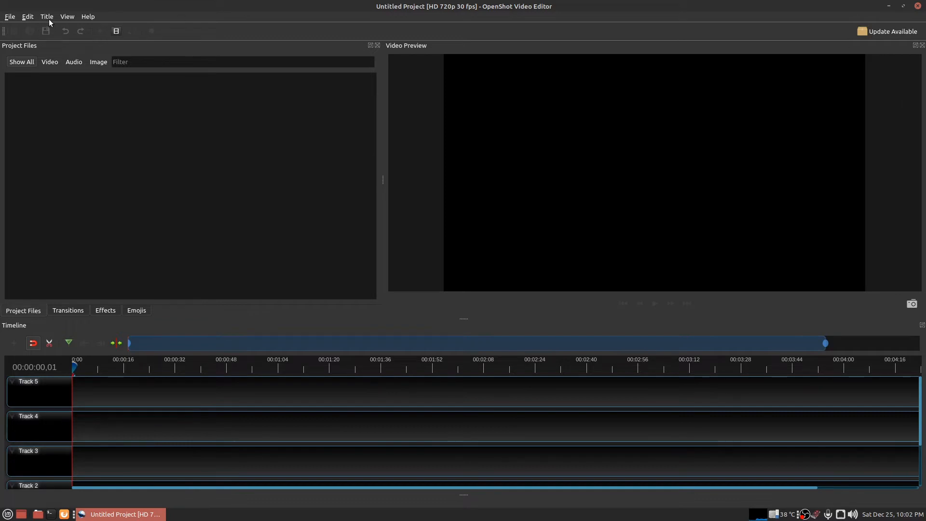
- Preview the Neon Curves animated title template, then dismiss the Animated Titles window
left_click(46, 16)
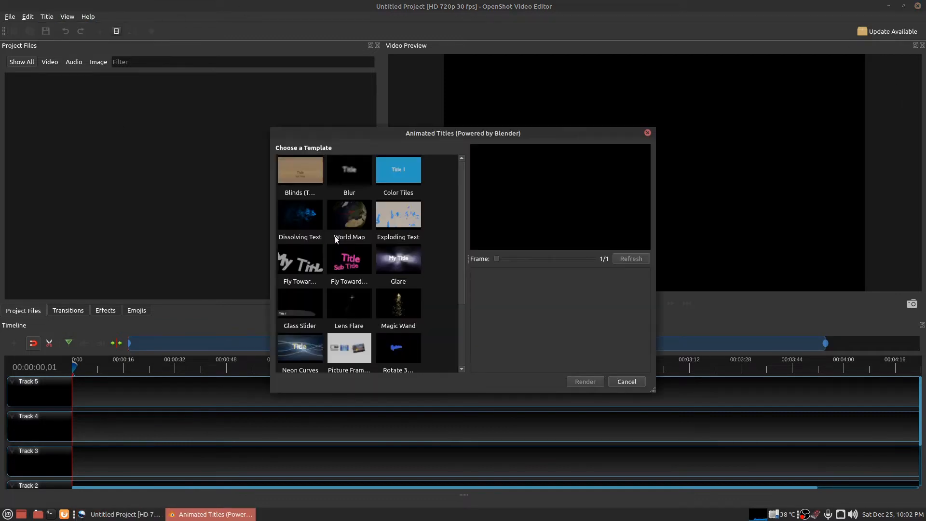
left_click(299, 348)
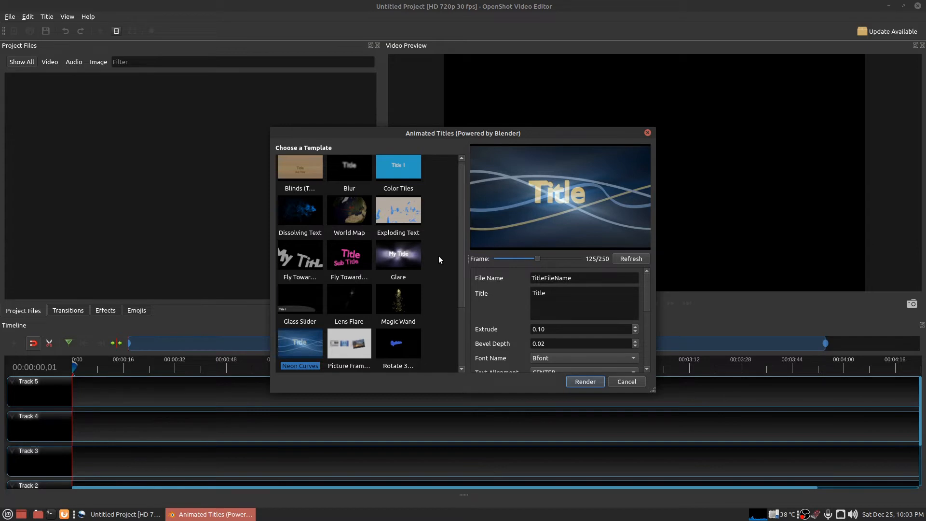
left_click(626, 381)
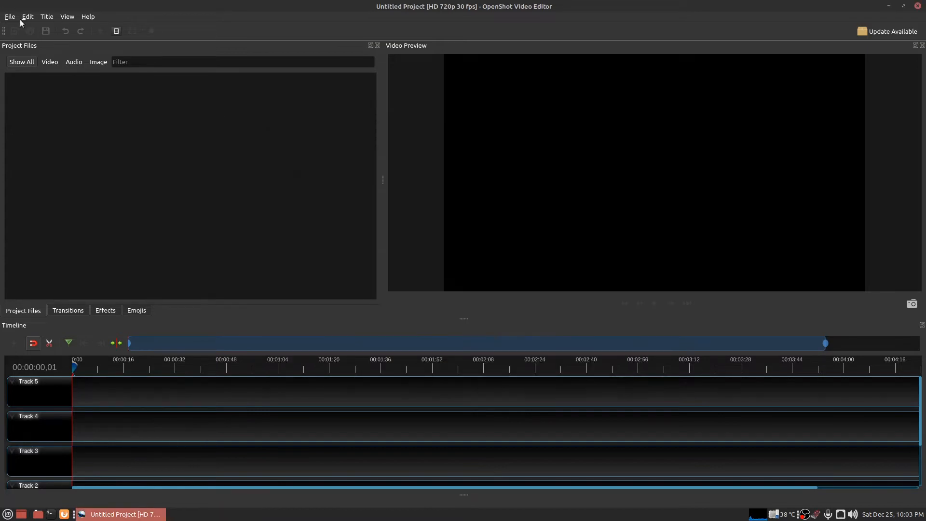
- Check the Blender path in OpenShot's preferences and close them
left_click(27, 16)
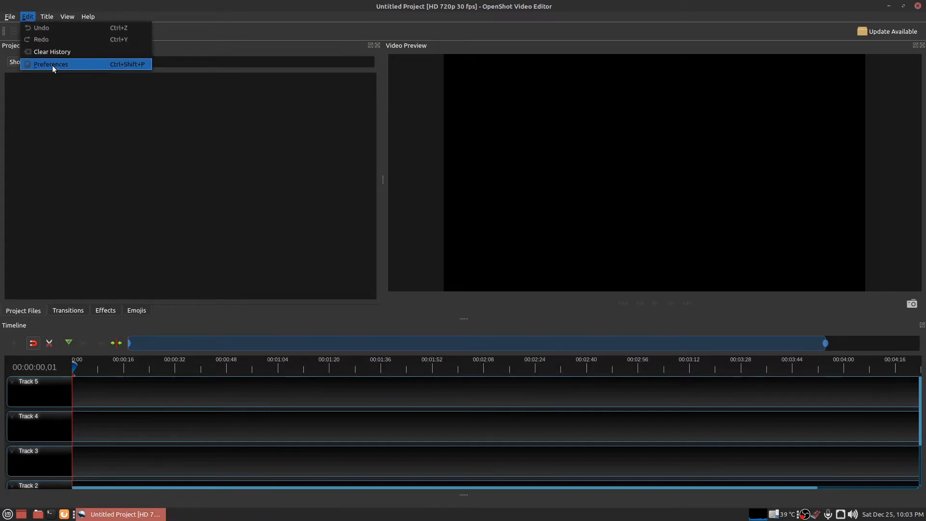
left_click(51, 64)
type("/home/linuxmintguy/apps/blender/blender")
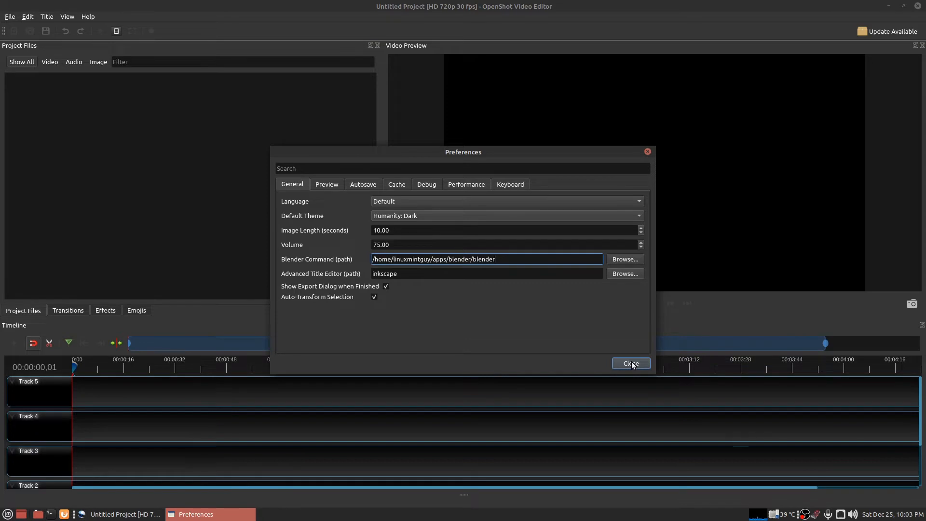
left_click(631, 364)
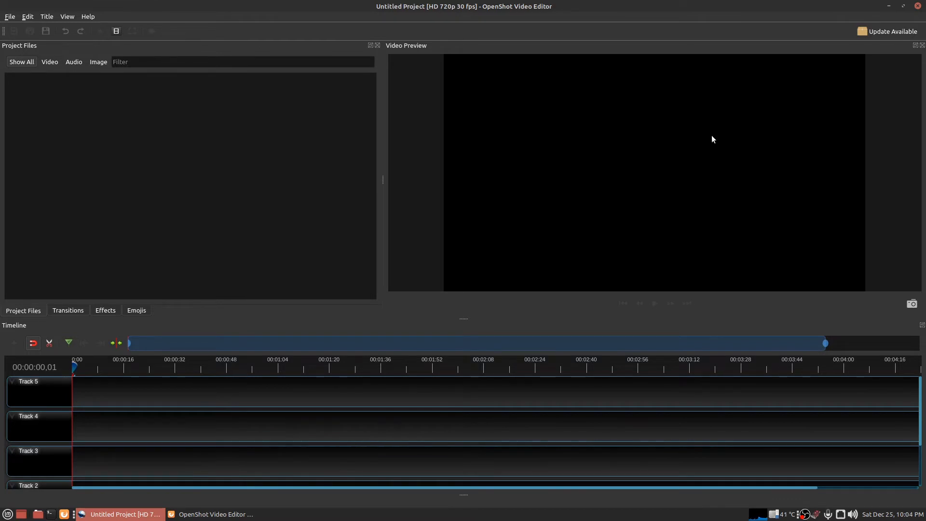
- Show the openshot.org Linux 64-bit AppImage v2.6.1 download, cancelling the save prompt
left_click(211, 513)
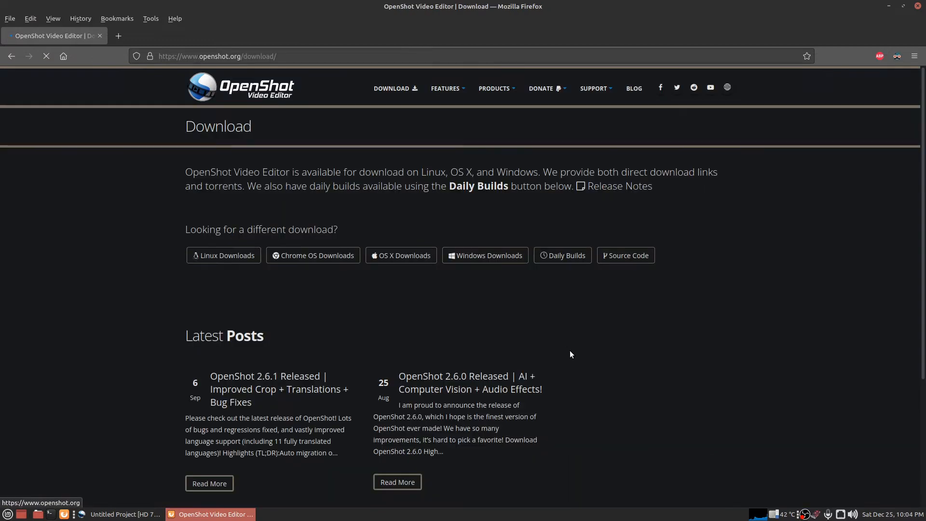
left_click(223, 255)
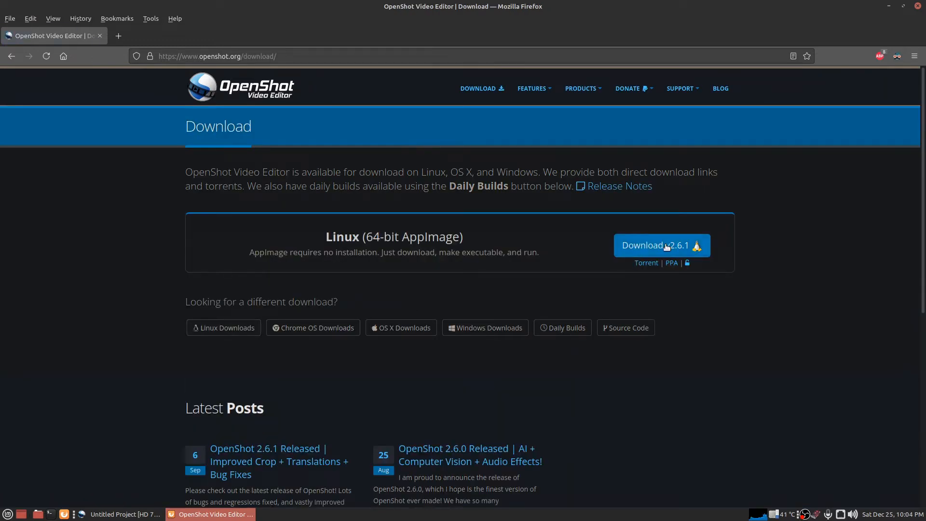
left_click(661, 245)
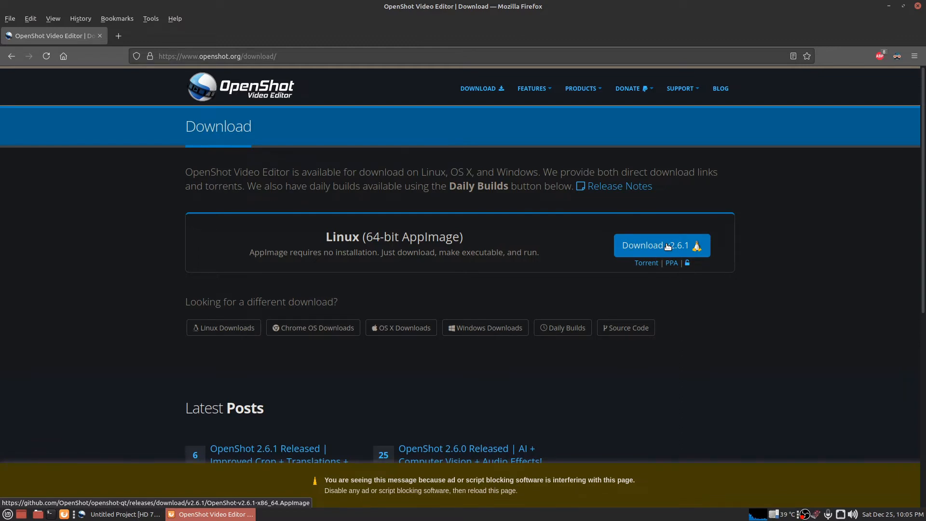
left_click(657, 246)
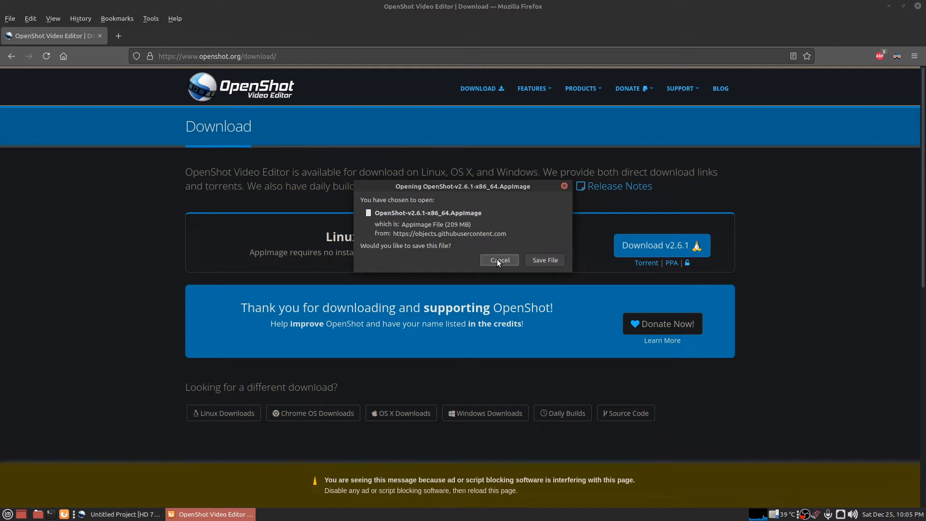
left_click(499, 260)
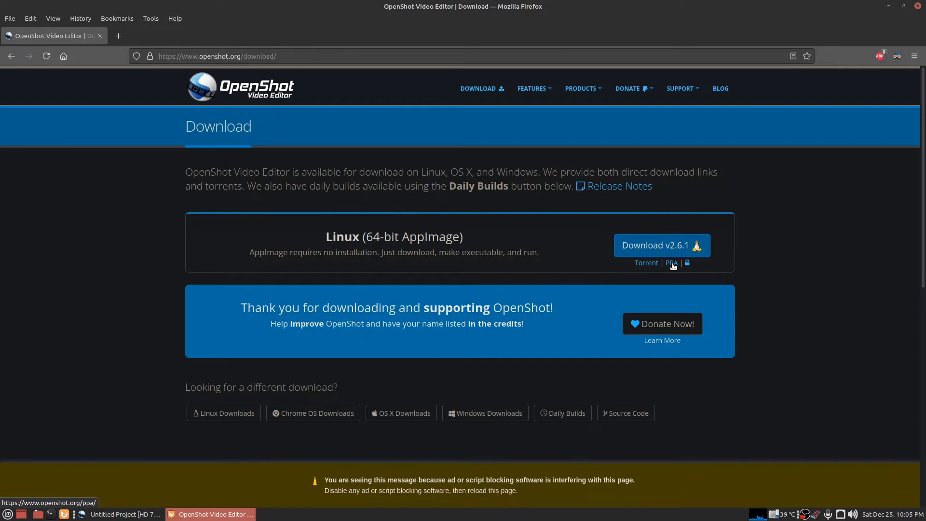
- View the Stable and Daily PPA apt commands, then bring the empty OpenShot project forward
left_click(672, 262)
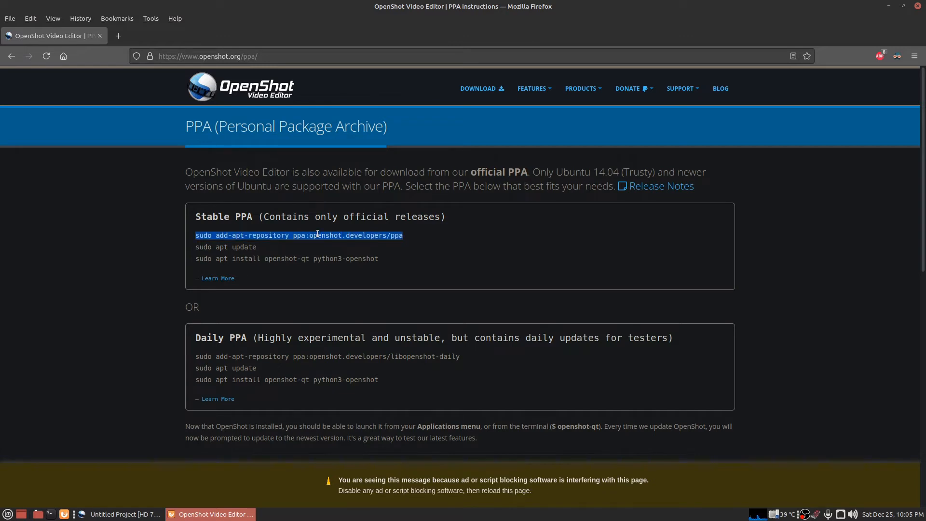
mouse_move(504, 263)
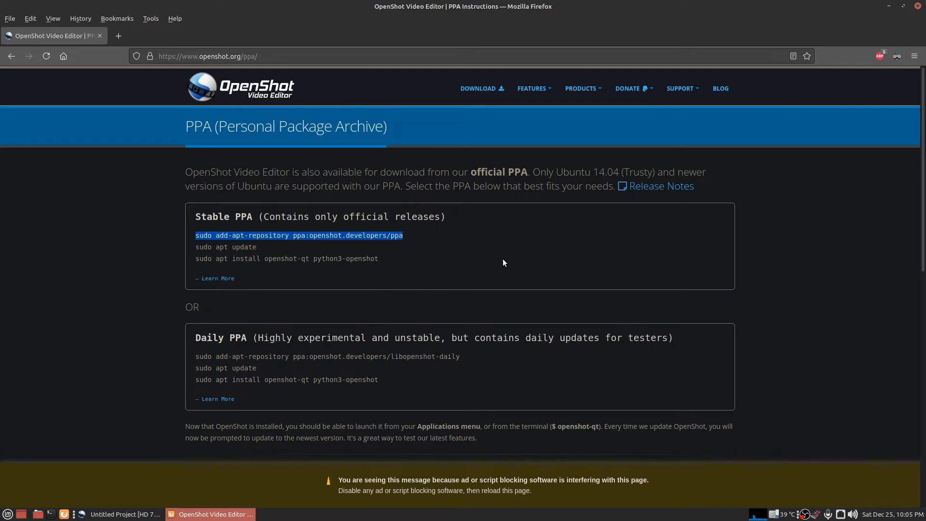
mouse_move(505, 260)
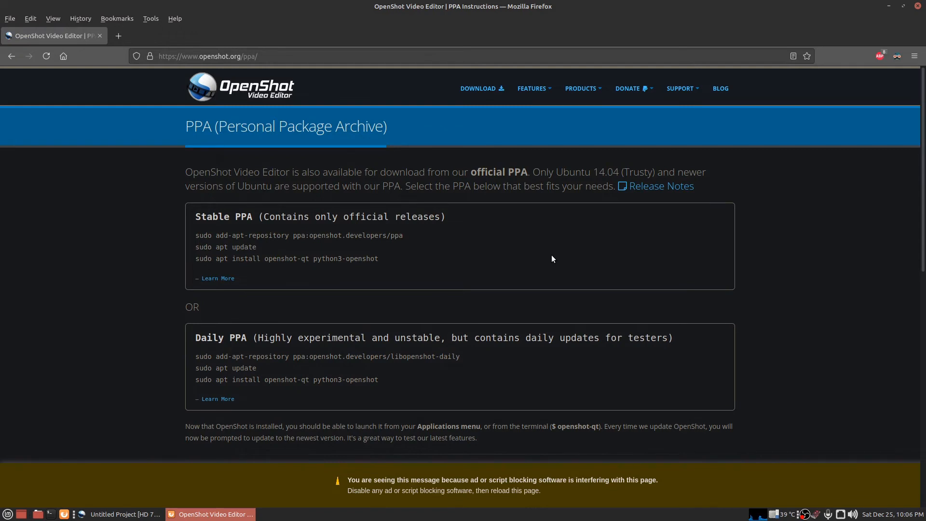
mouse_move(125, 514)
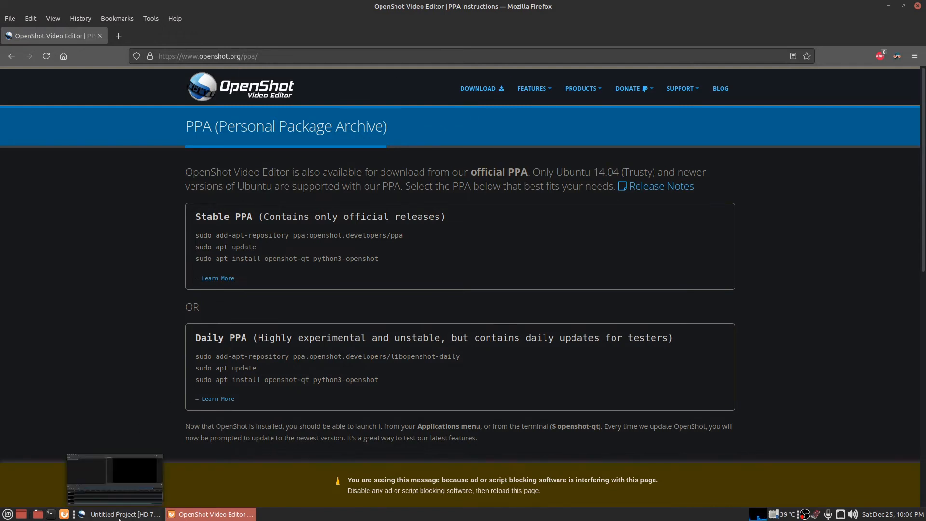
left_click(47, 16)
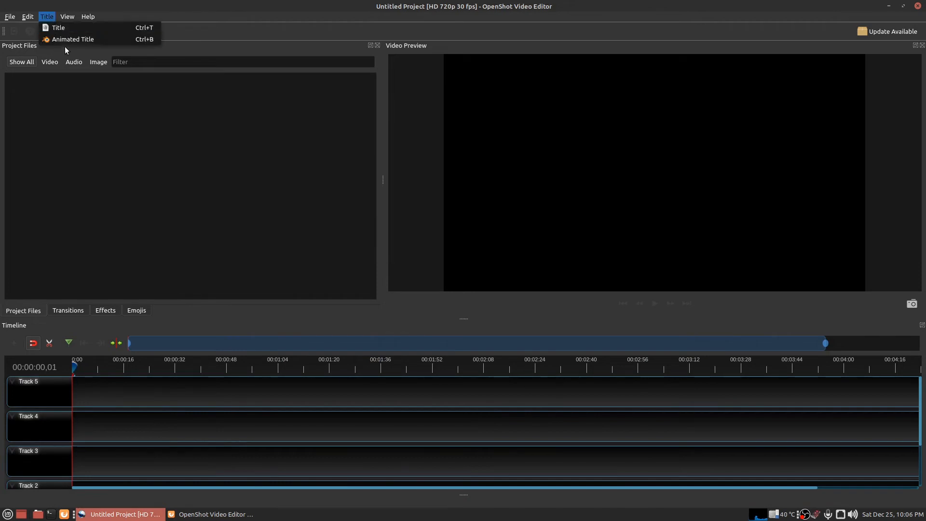
- Reopen Title > Animated Title and load the Glare template previewing 'My Title'
left_click(71, 39)
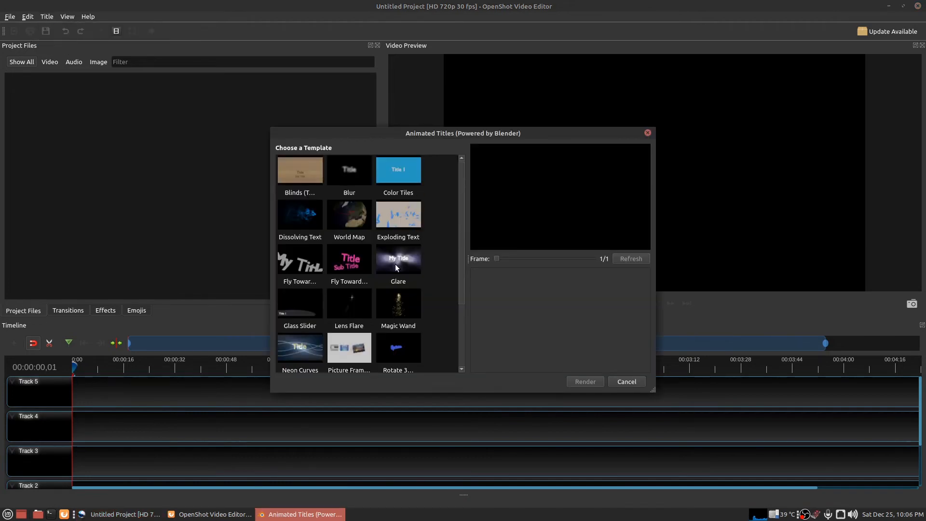
left_click(398, 260)
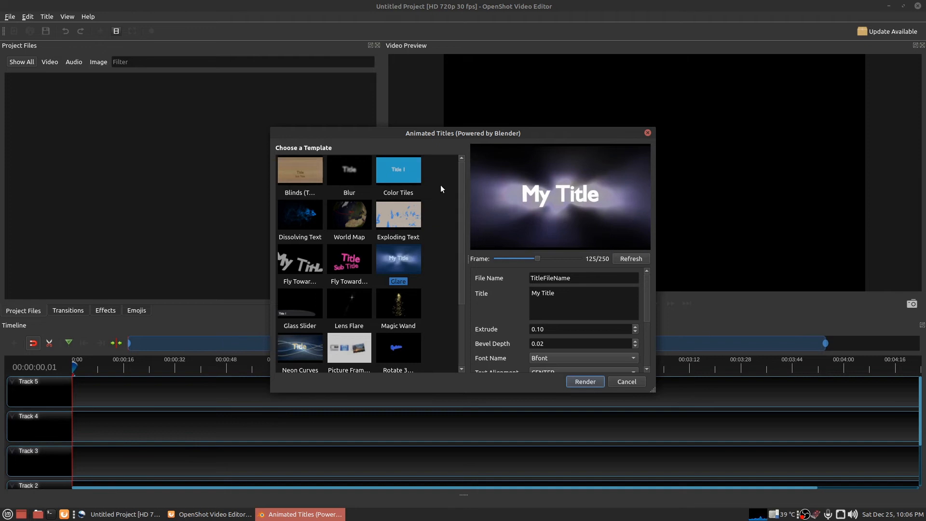
mouse_move(406, 339)
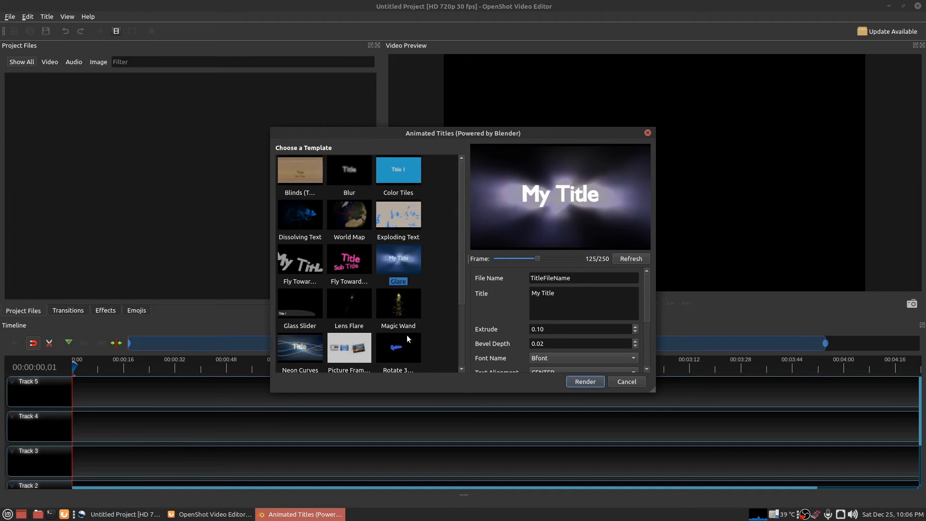
mouse_move(570, 239)
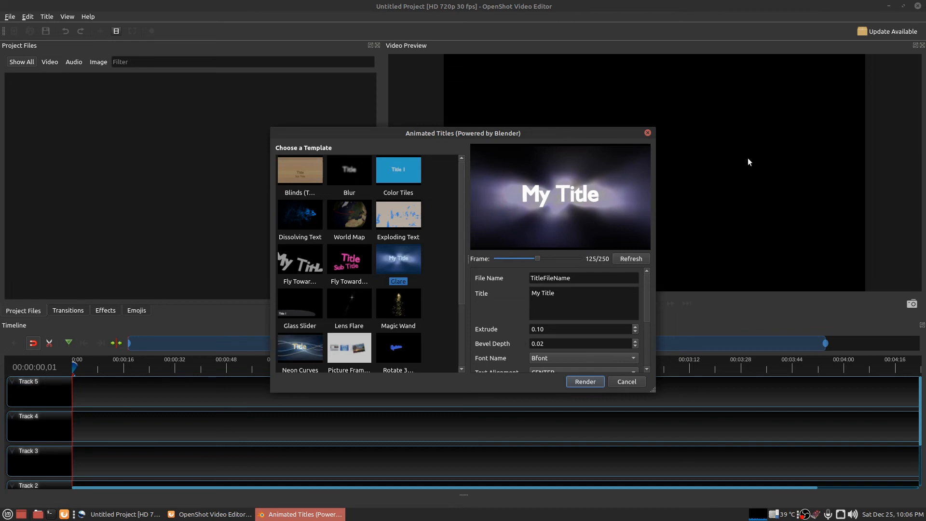
- Render a Neon Curves title reading 'test' to 100%, then close the dialog
left_click(299, 345)
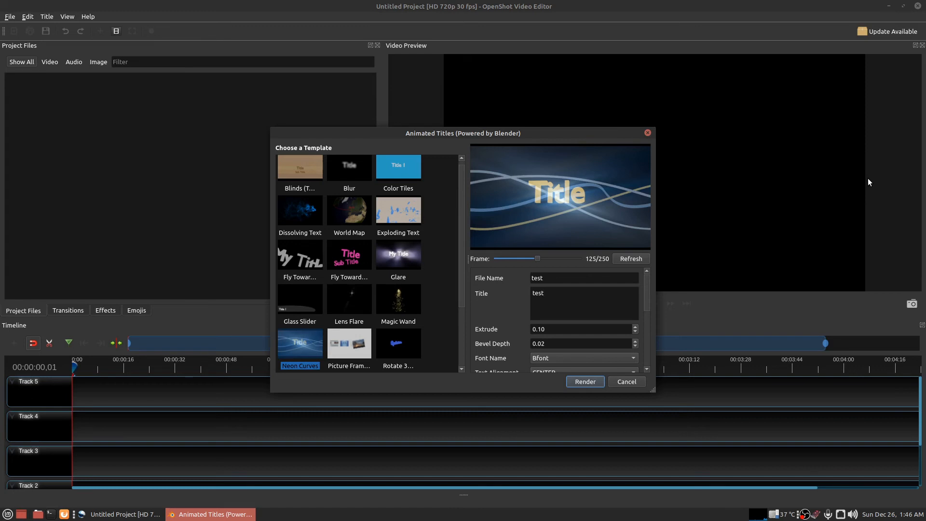
mouse_move(568, 392)
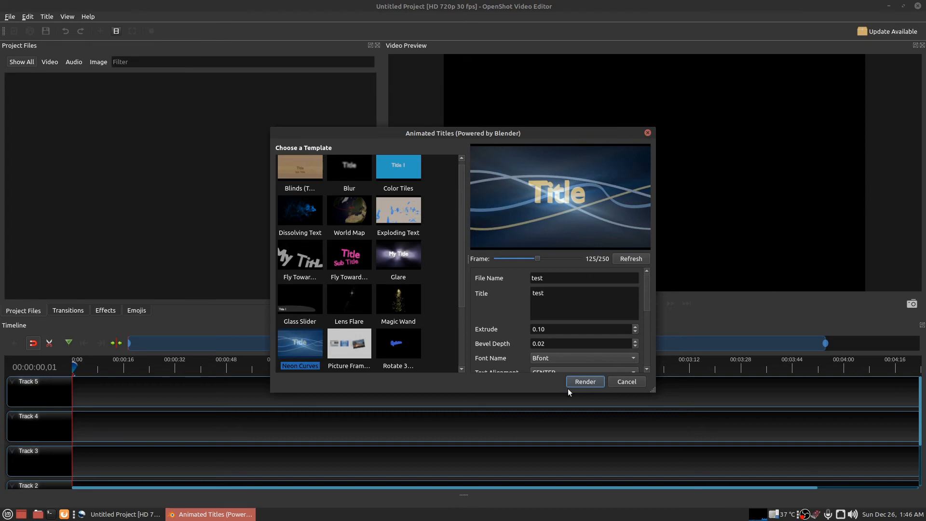
left_click(584, 382)
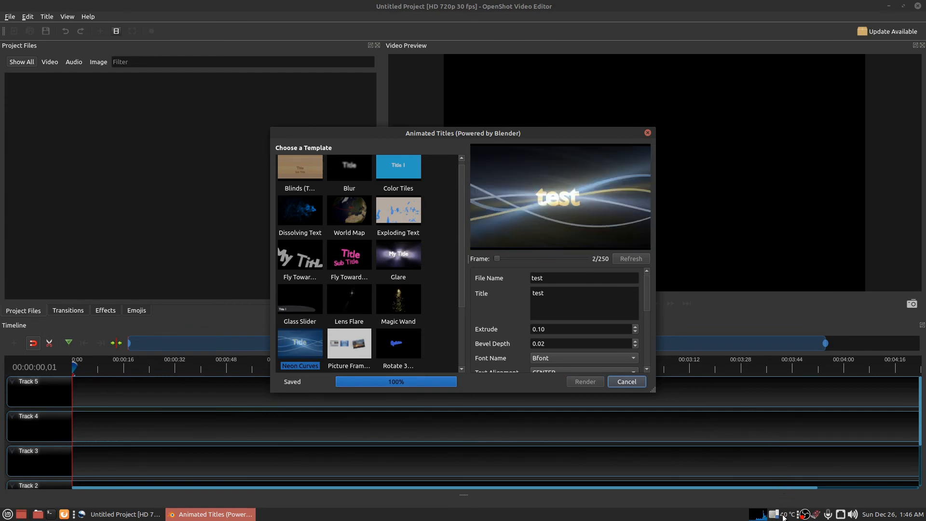
left_click(584, 382)
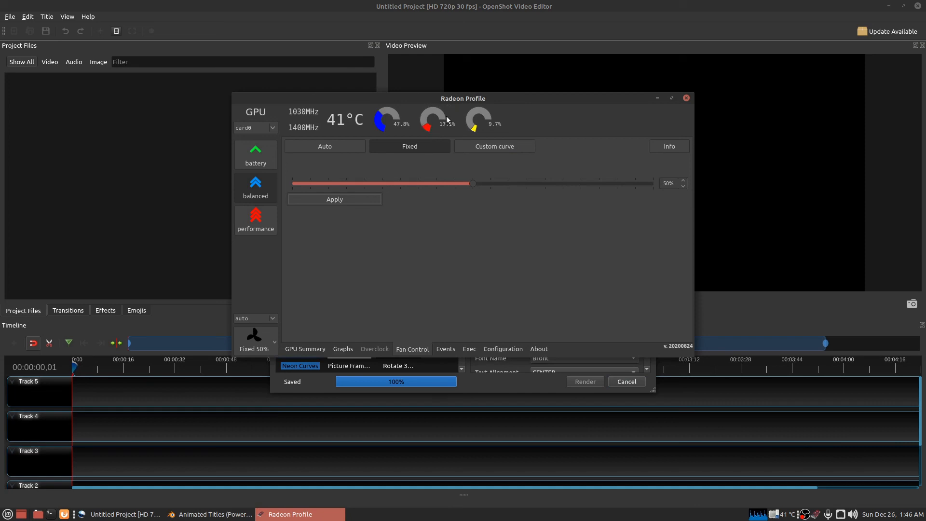
mouse_move(432, 124)
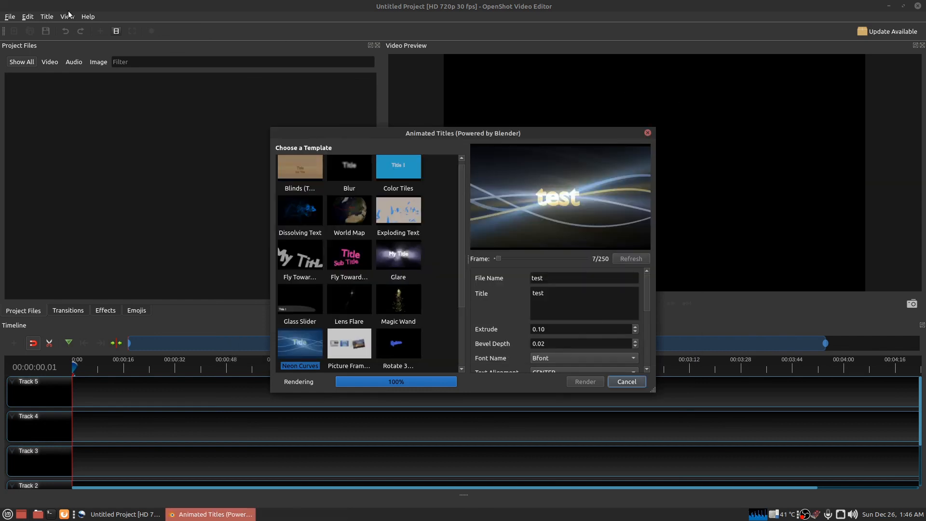
left_click(626, 381)
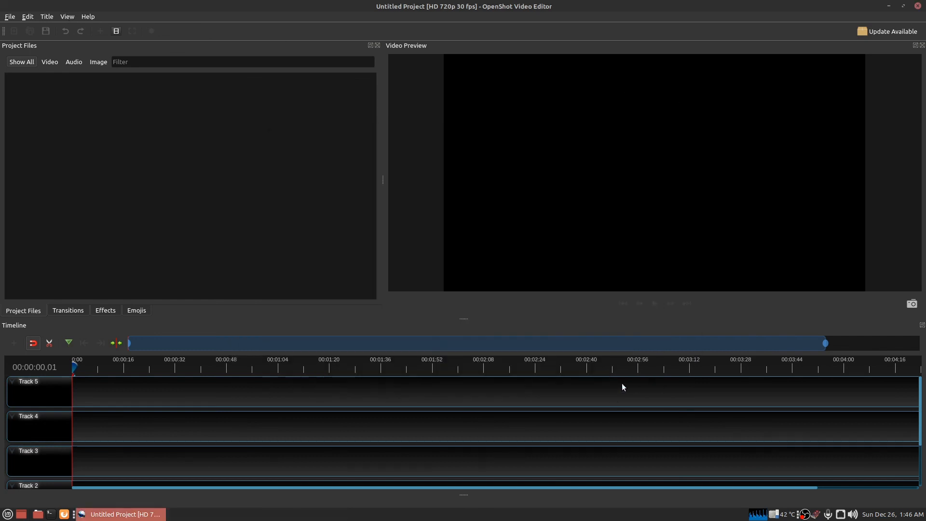
left_click(27, 16)
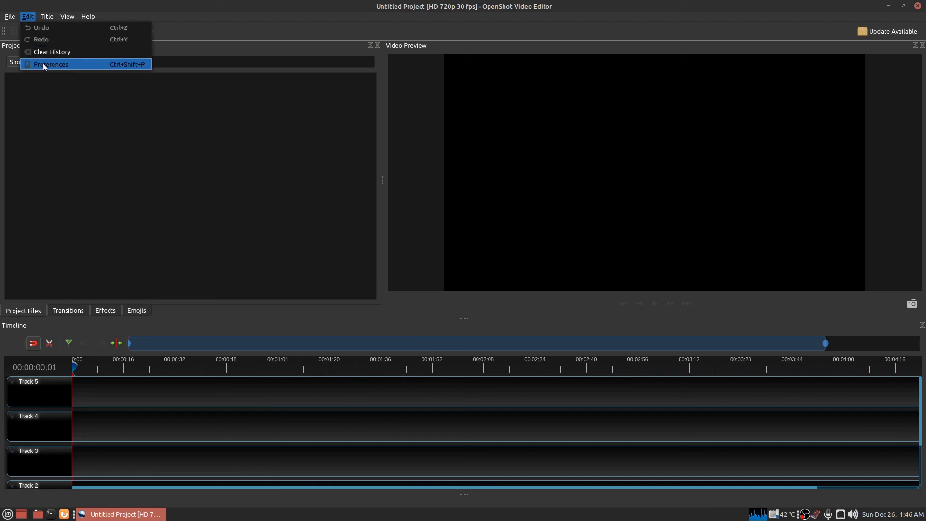
left_click(50, 64)
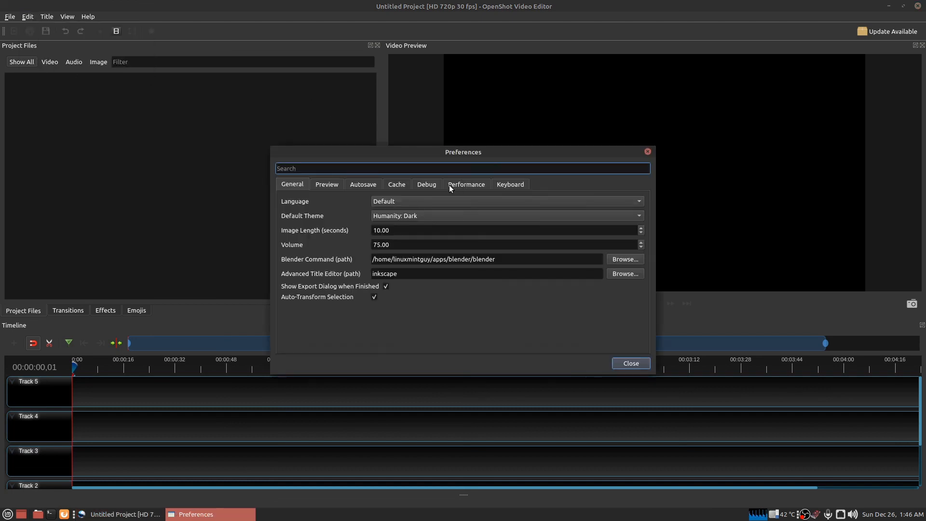
left_click(466, 183)
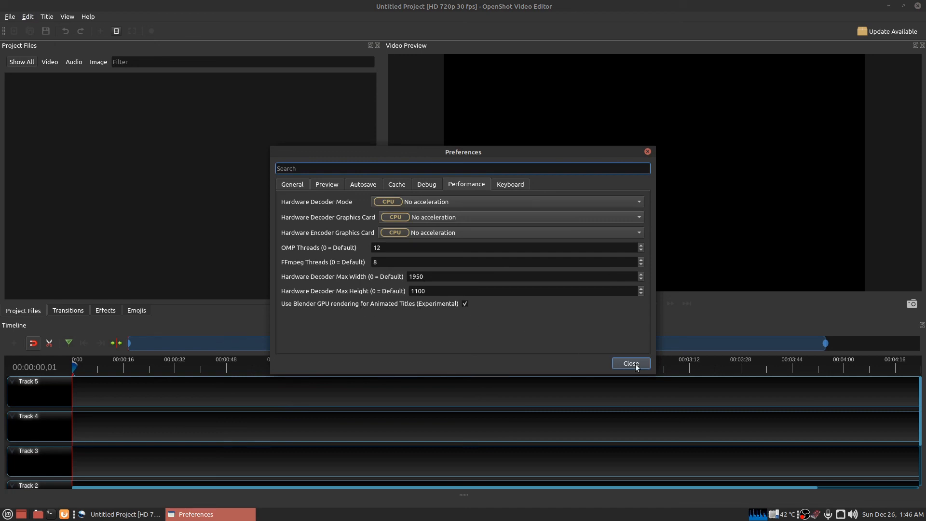
left_click(630, 363)
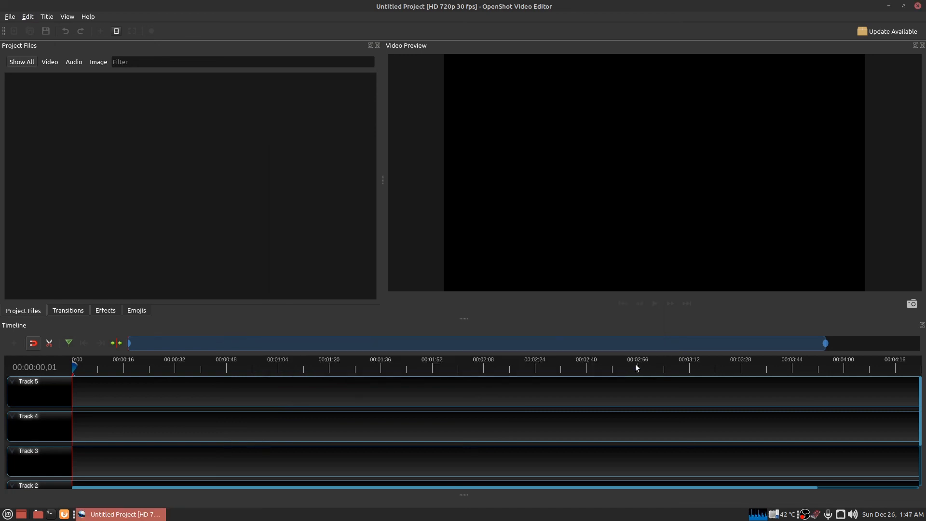